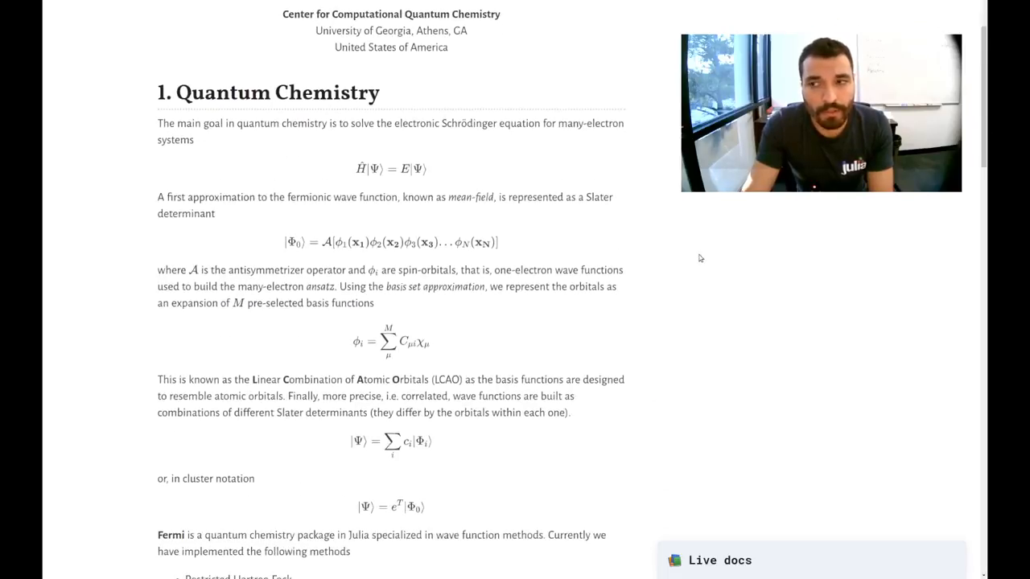
pyautogui.scroll(-3)
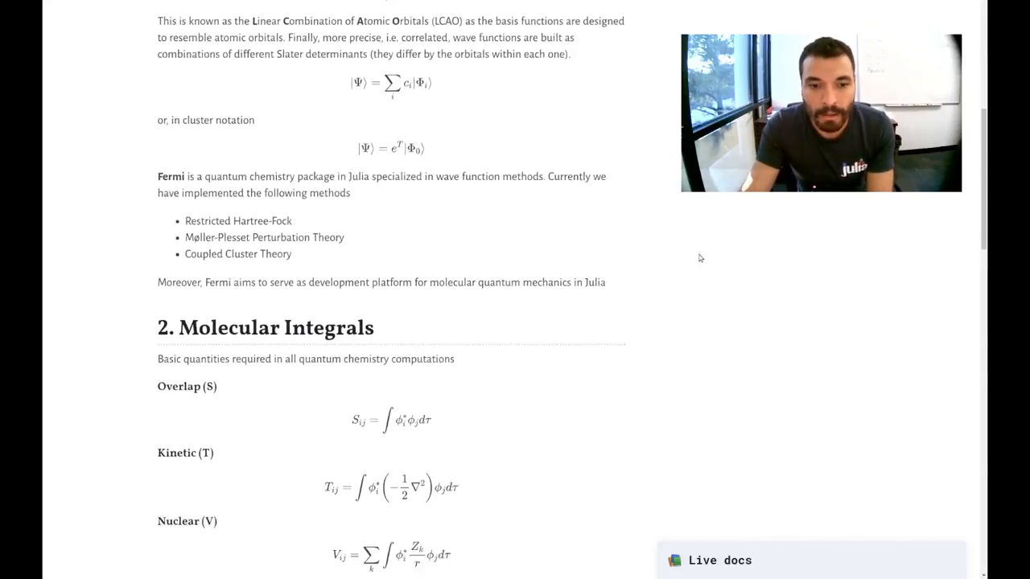
pyautogui.scroll(-3)
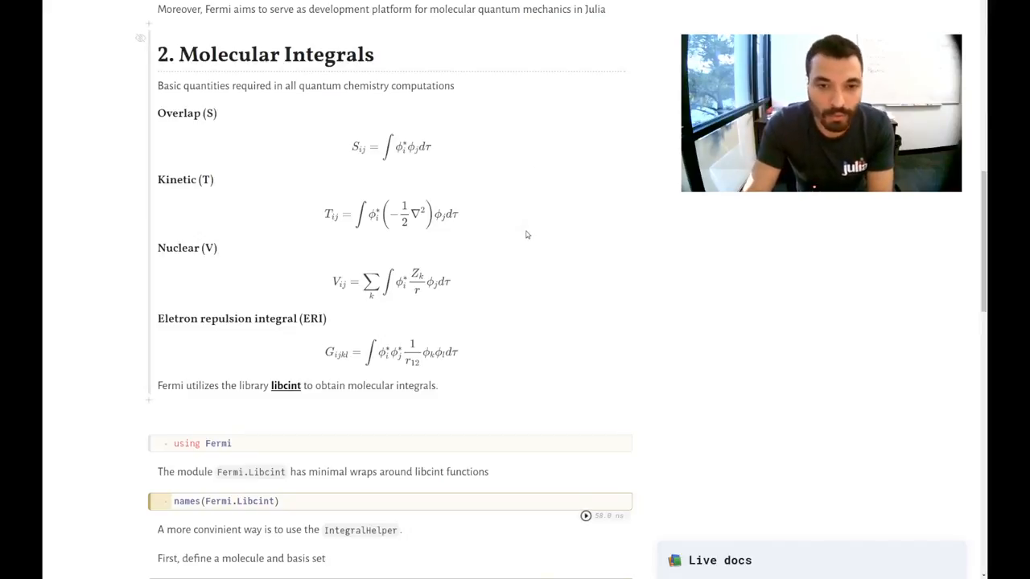
pyautogui.scroll(-3)
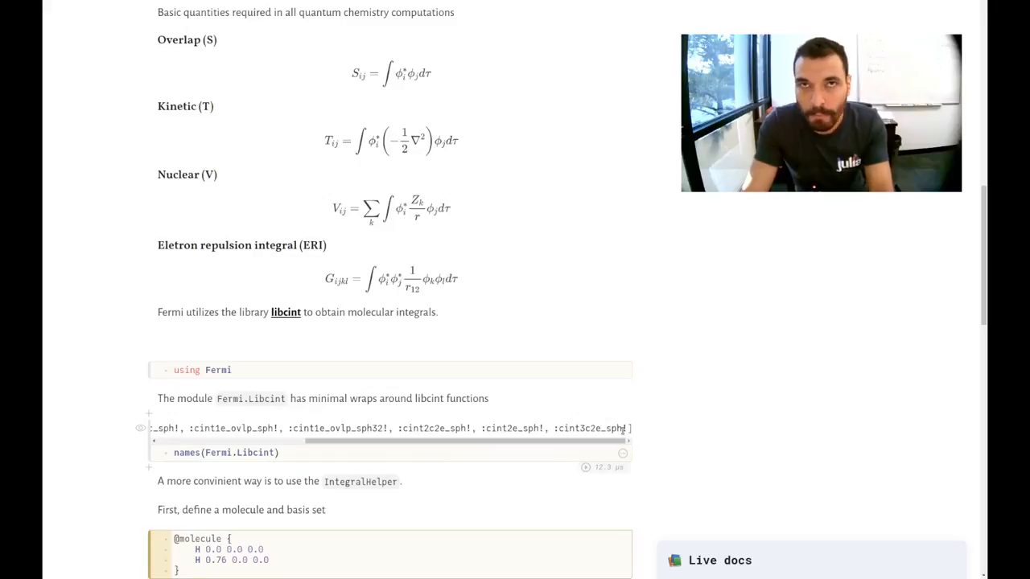
pyautogui.scroll(-3)
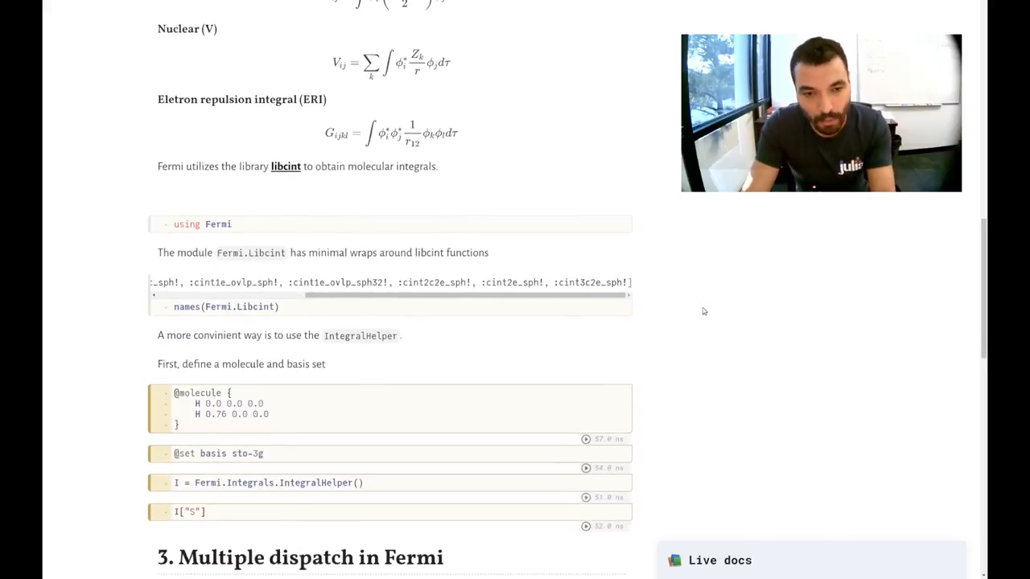
pyautogui.scroll(-3)
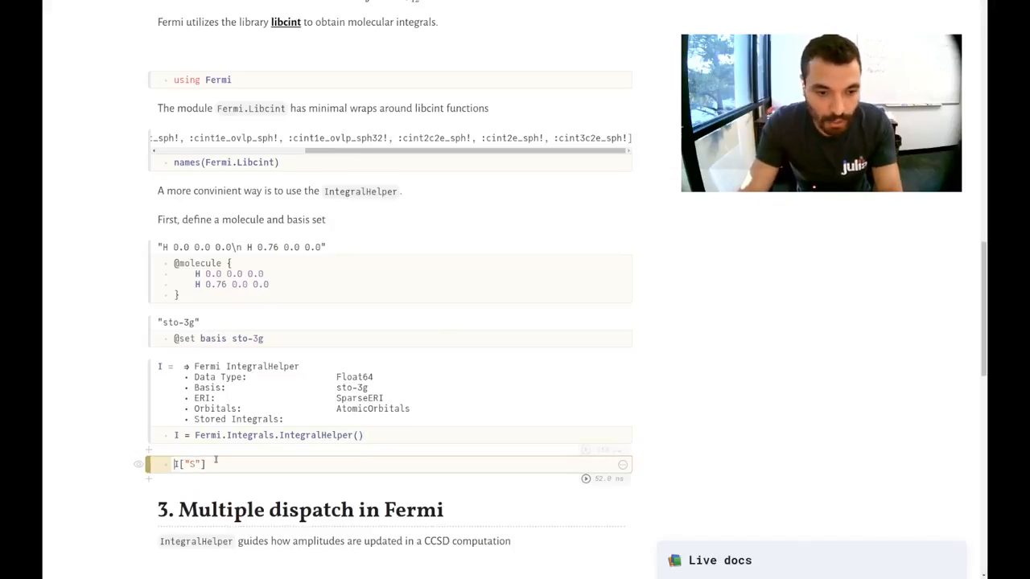
# - Run I["S"] to display the 2×2 overlap matrix, then view the Multiple dispatch diagram
pyautogui.click(586, 479)
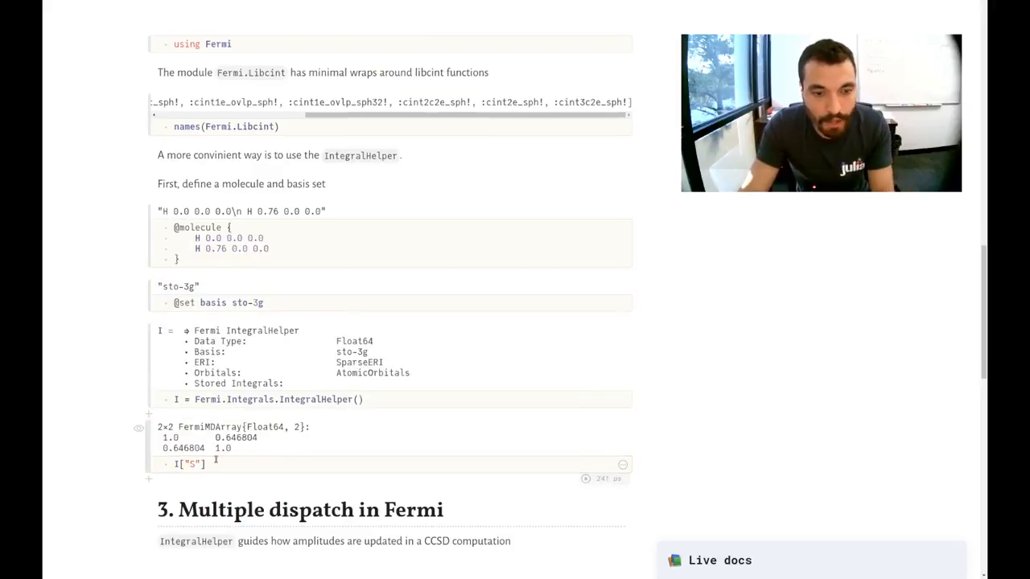
pyautogui.moveTo(304, 444)
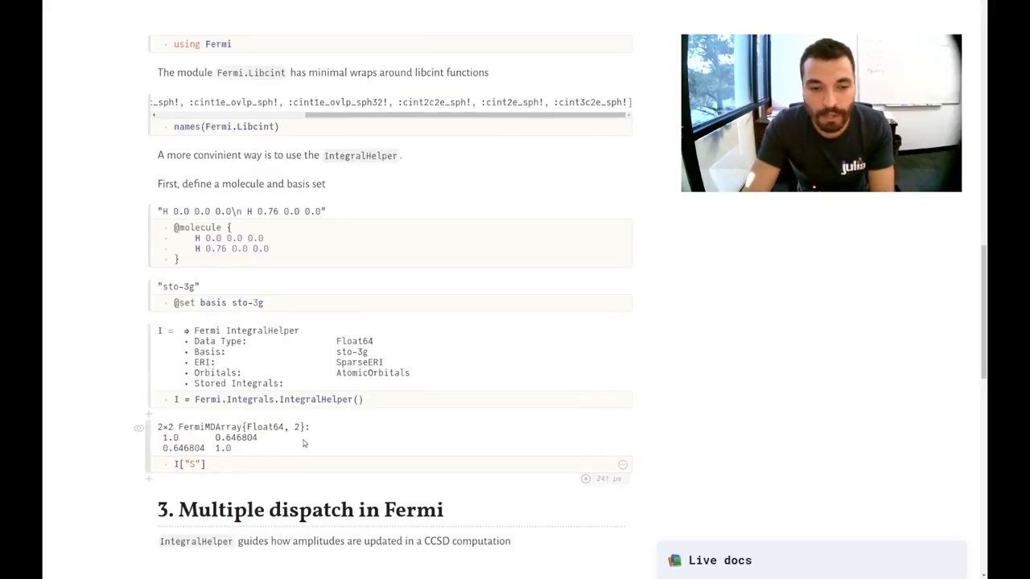
pyautogui.scroll(-3)
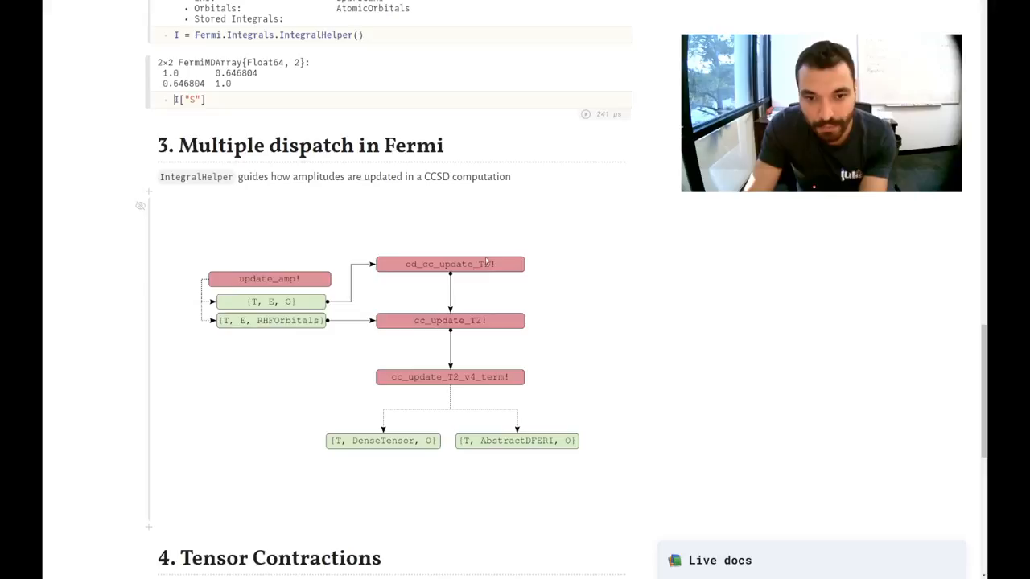
pyautogui.moveTo(423, 284)
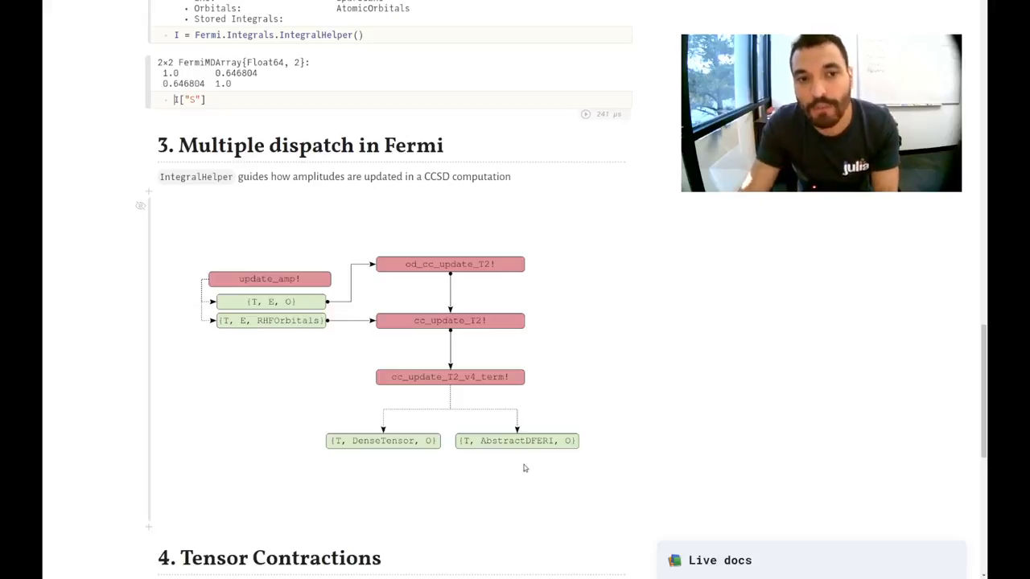
# - Run the Tensor Contractions setup cell so Vovov's size (10, 100, 10, 100) appears
pyautogui.scroll(-3)
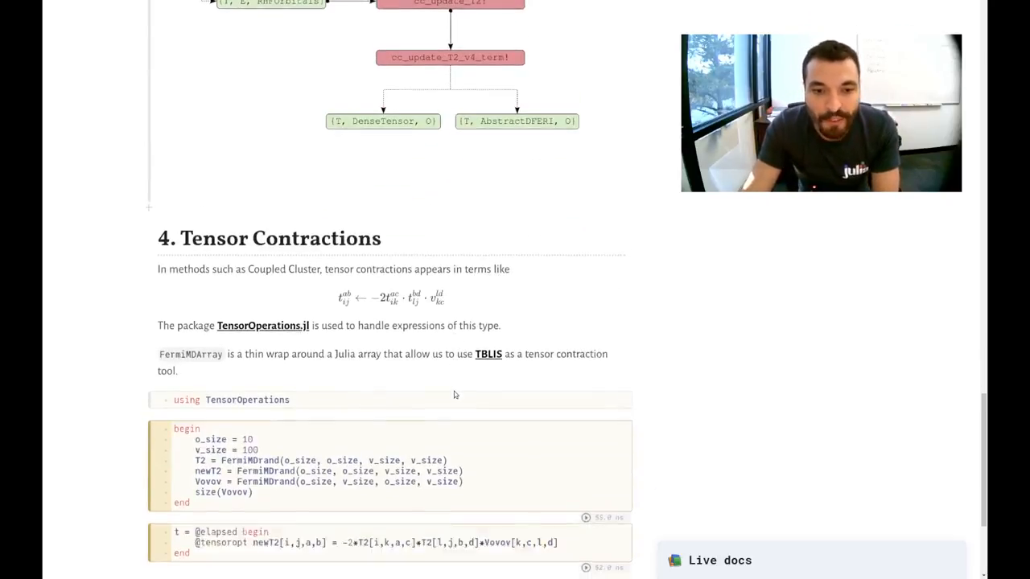
pyautogui.scroll(-3)
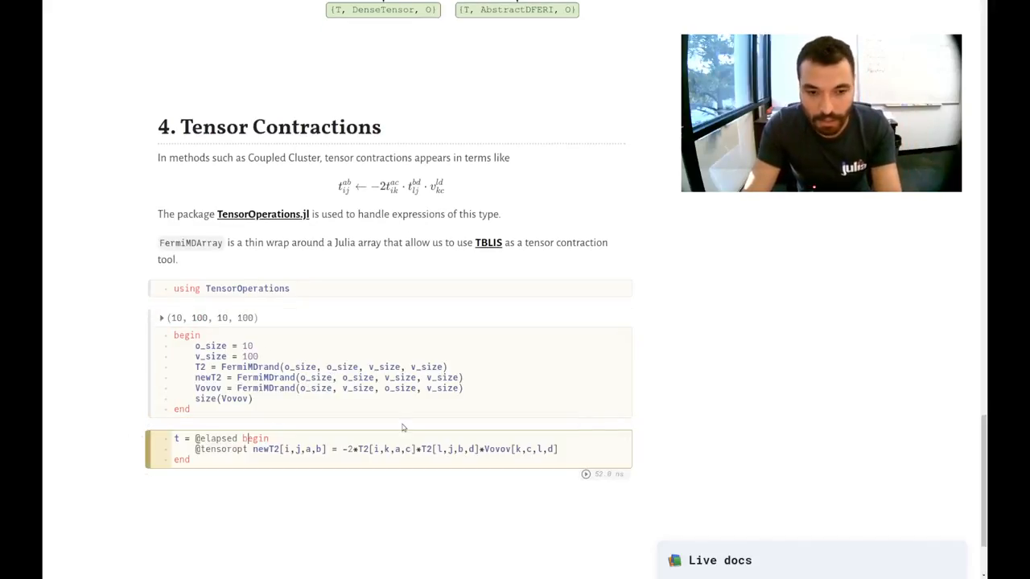
pyautogui.click(587, 473)
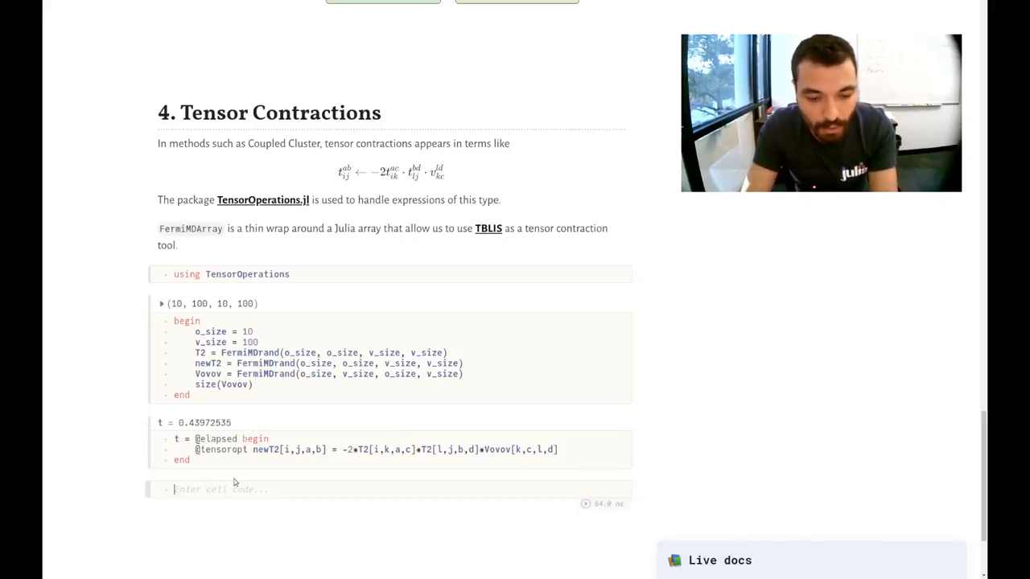
pyautogui.write('@set tblis')
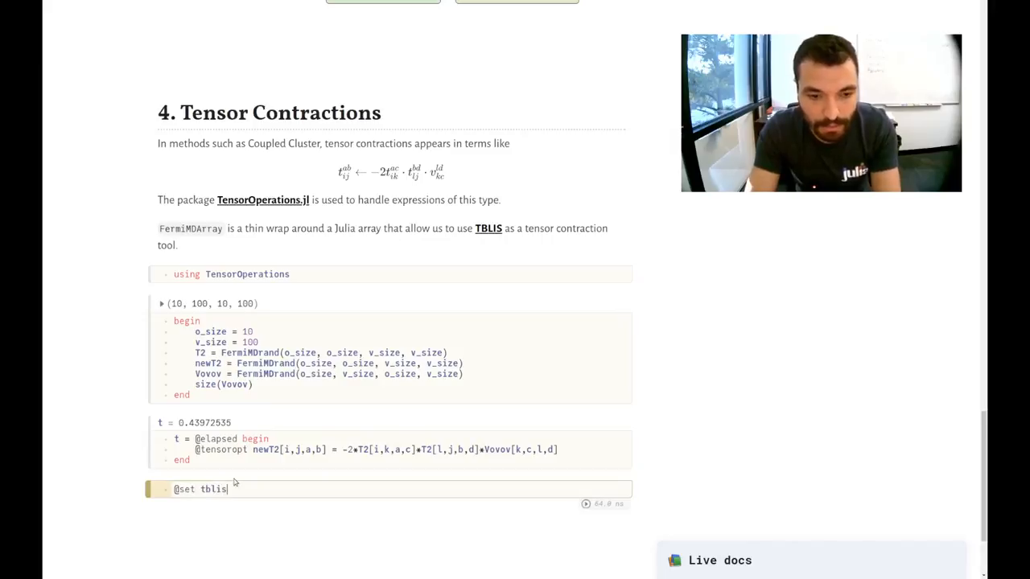